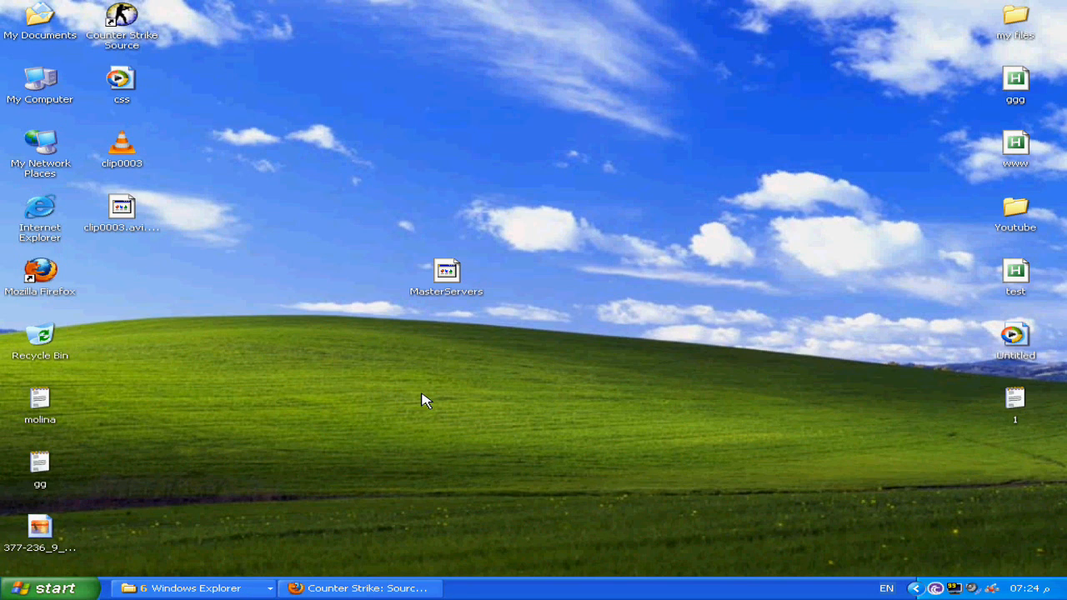
# Bring Firefox back up and read through the Counter Strike: Source + Online torrent description
pyautogui.click(363, 589)
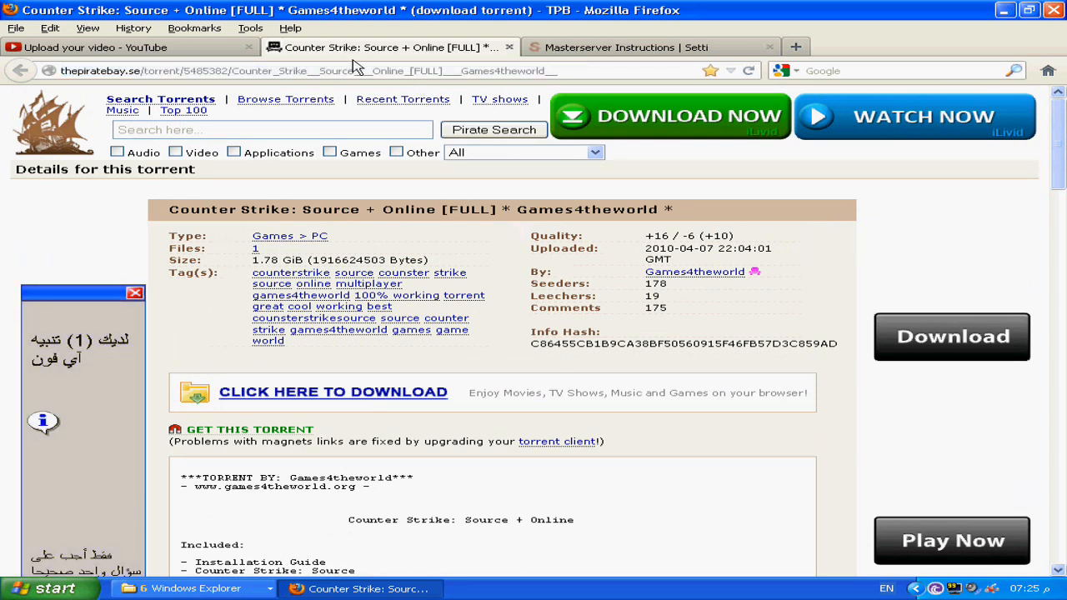
pyautogui.scroll(-3)
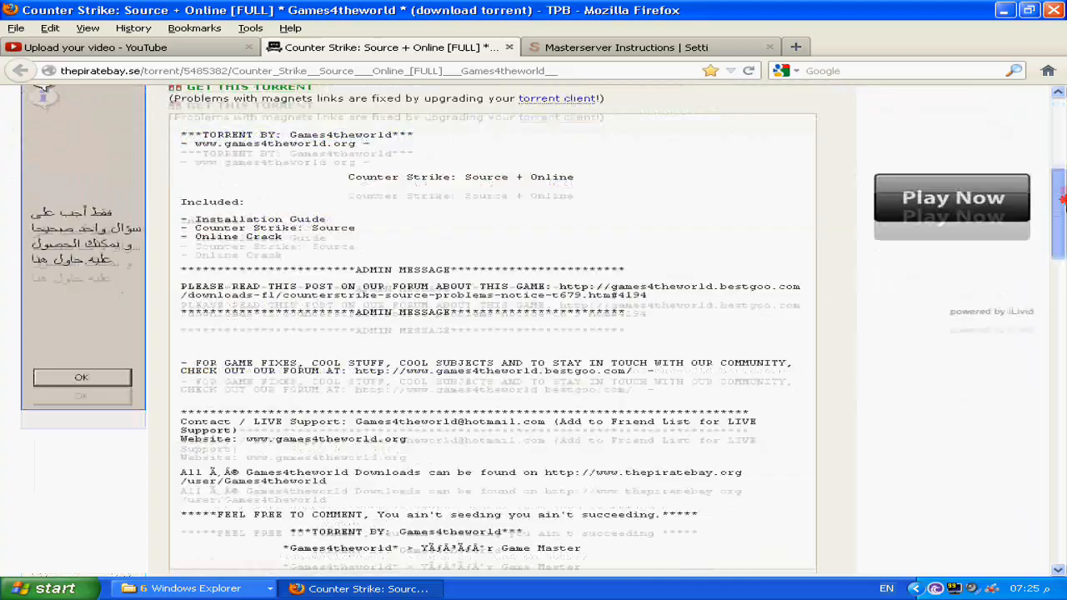
pyautogui.scroll(3)
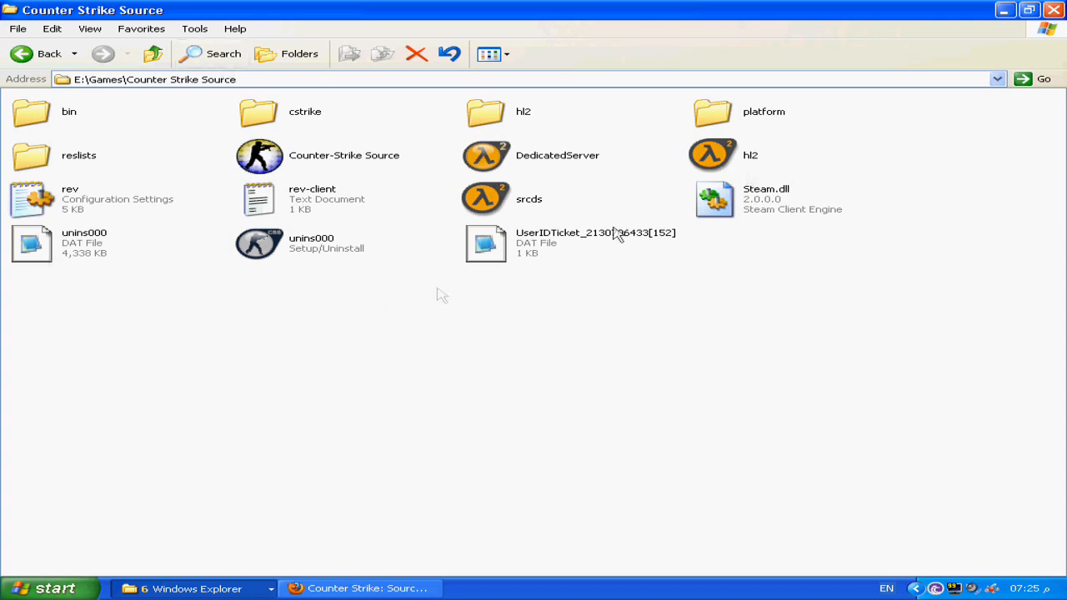
pyautogui.moveTo(880, 110)
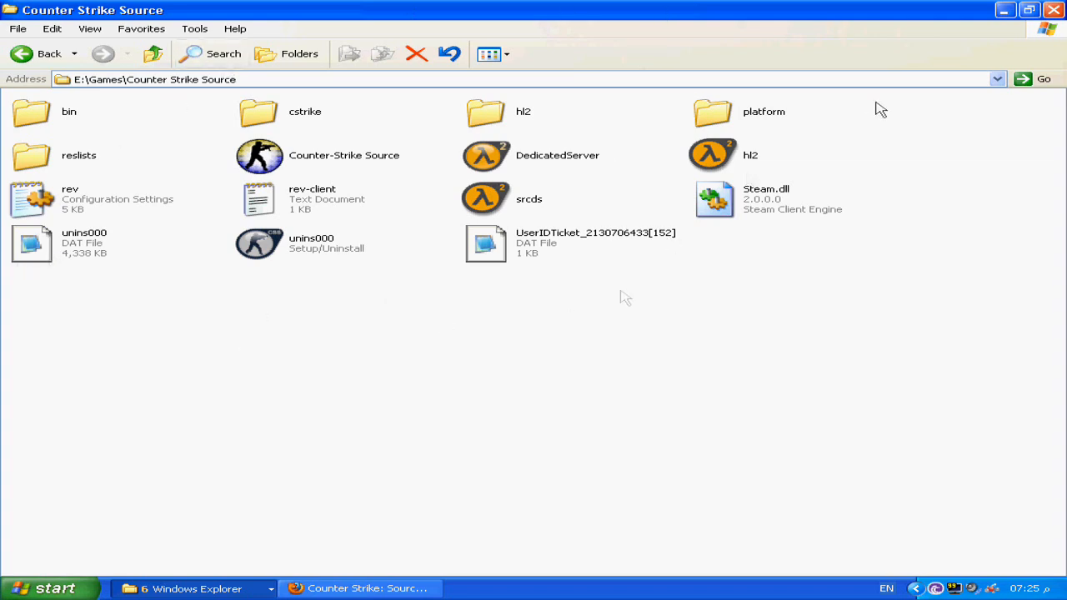
pyautogui.moveTo(270, 314)
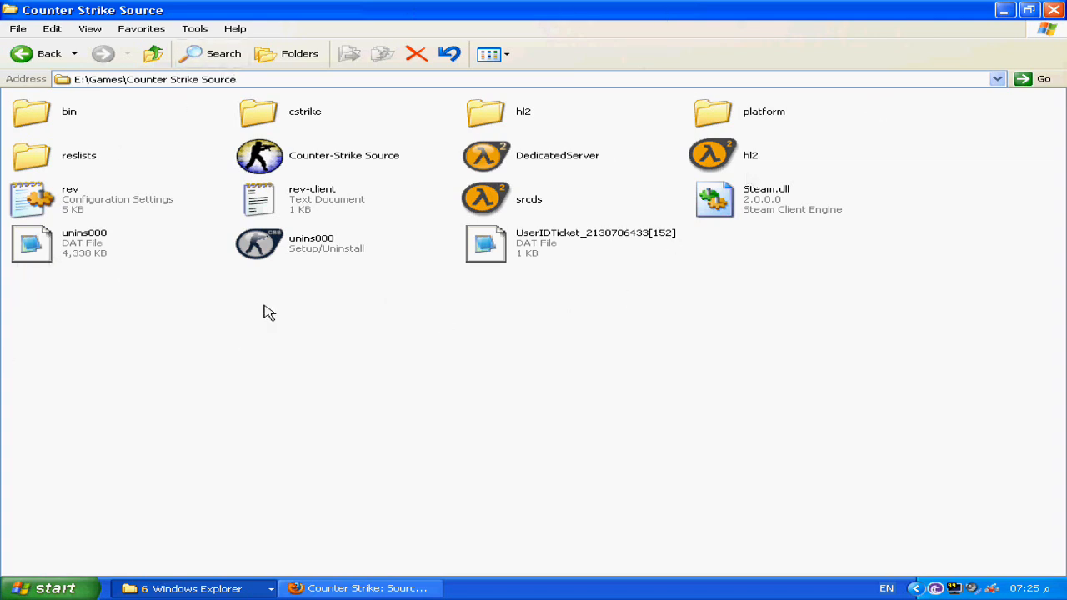
pyautogui.moveTo(340, 357)
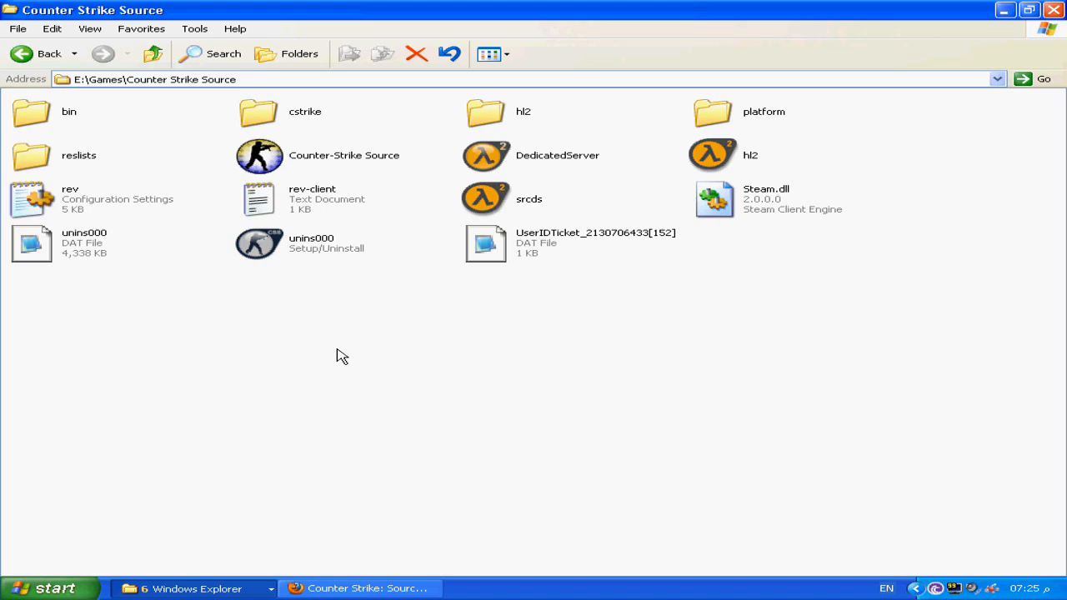
# Return to the torrent page in Firefox after looking over the game folder
pyautogui.click(358, 588)
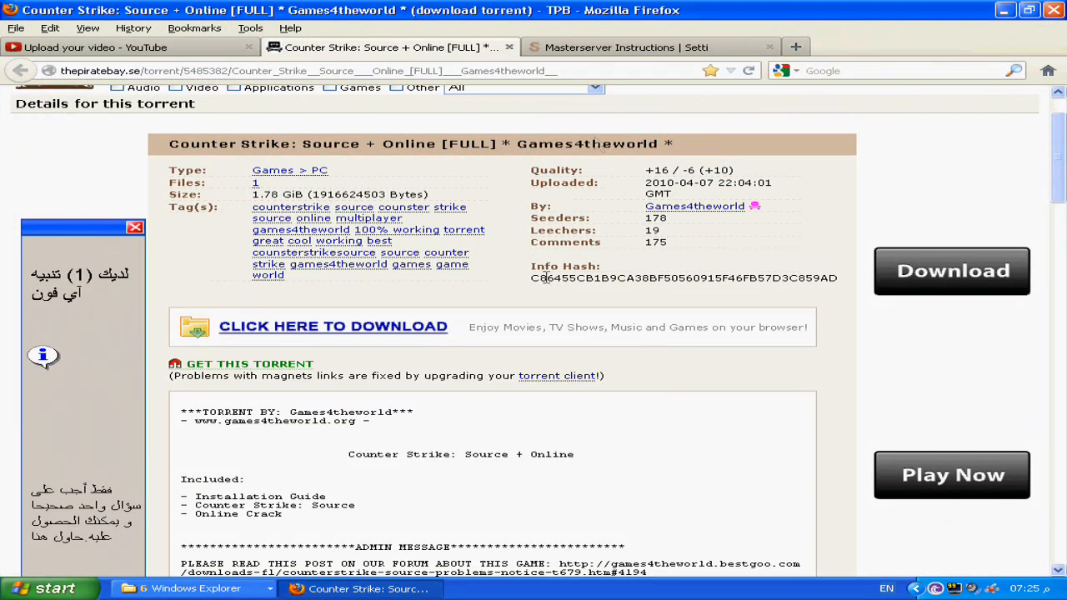
# Read the Setti masterserver install instructions on where MasterServers.vdf goes
pyautogui.click(651, 47)
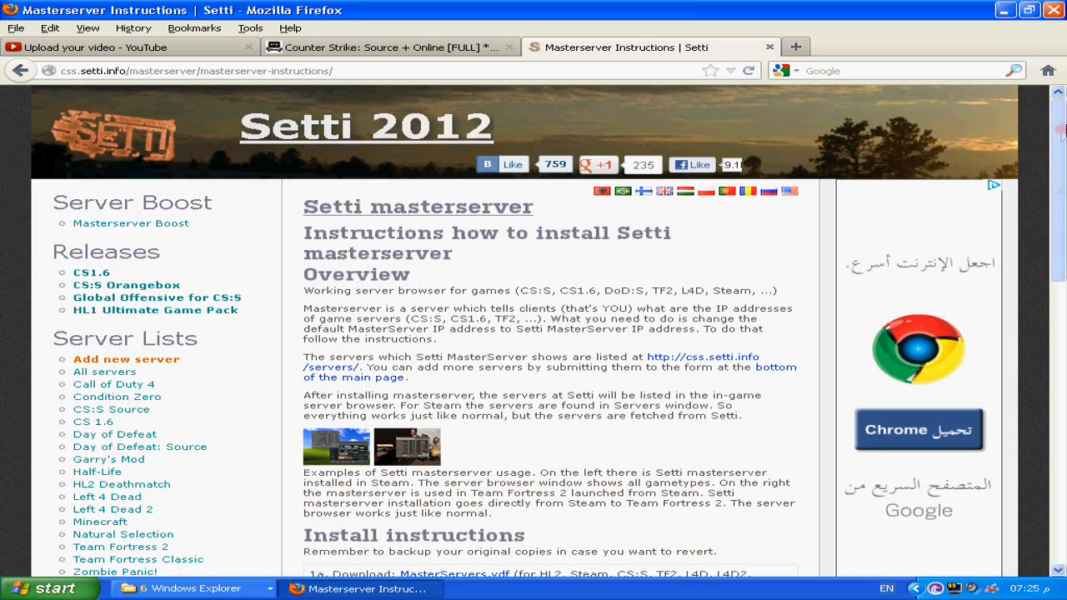
pyautogui.scroll(-3)
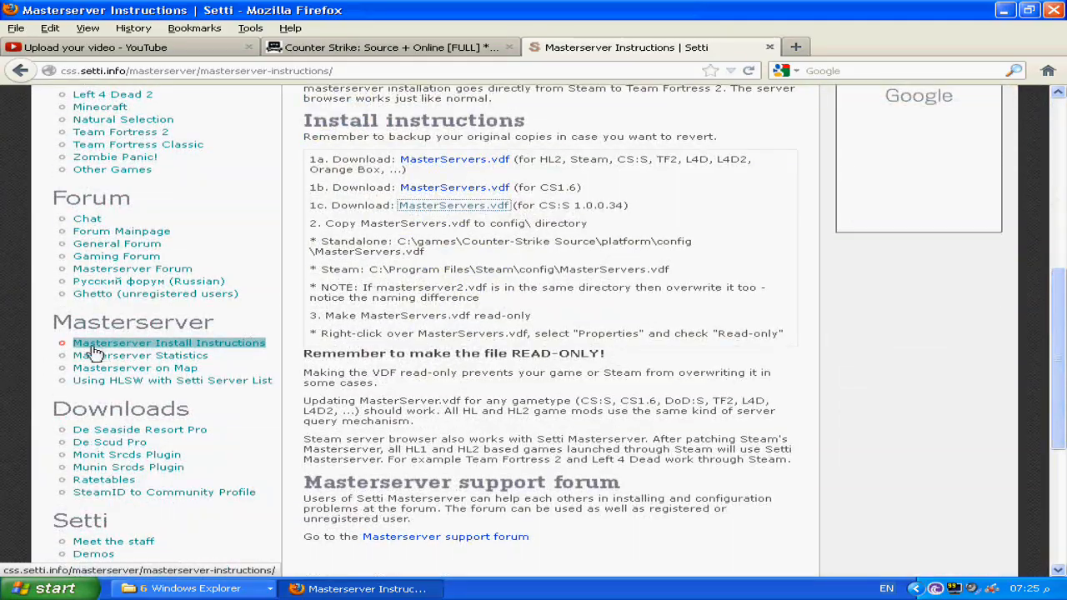
pyautogui.moveTo(207, 350)
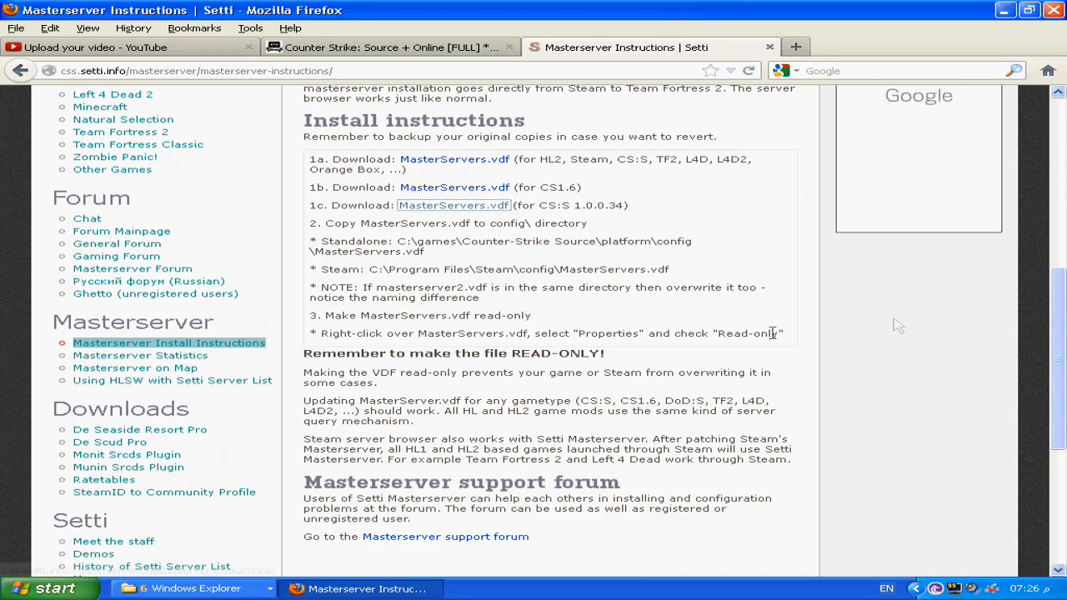
pyautogui.scroll(3)
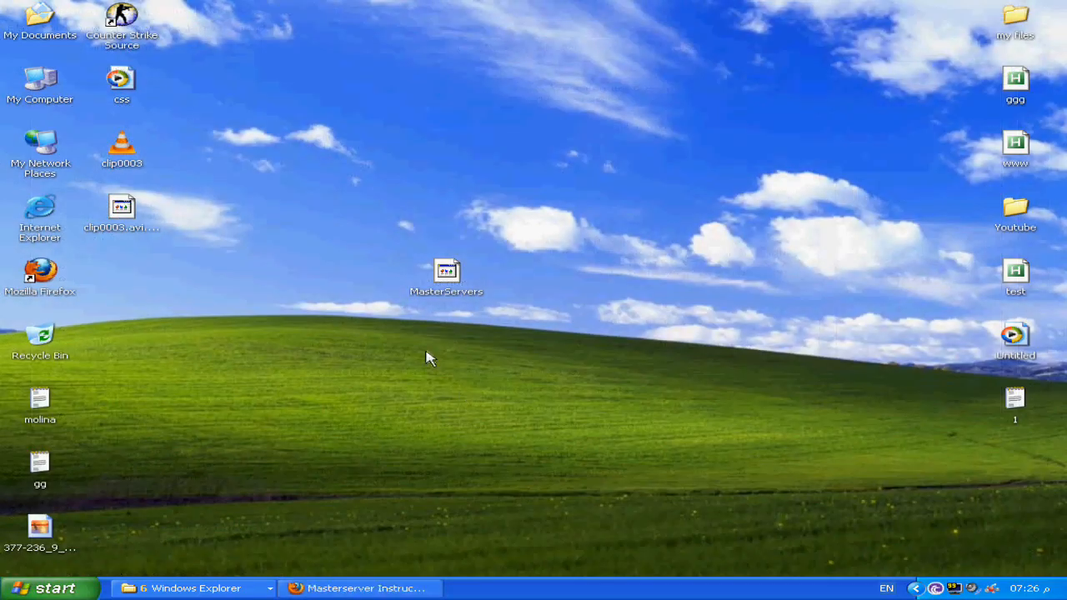
# Bring the Counter Strike Source folder window back up from the grouped Explorer taskbar button
pyautogui.click(447, 271)
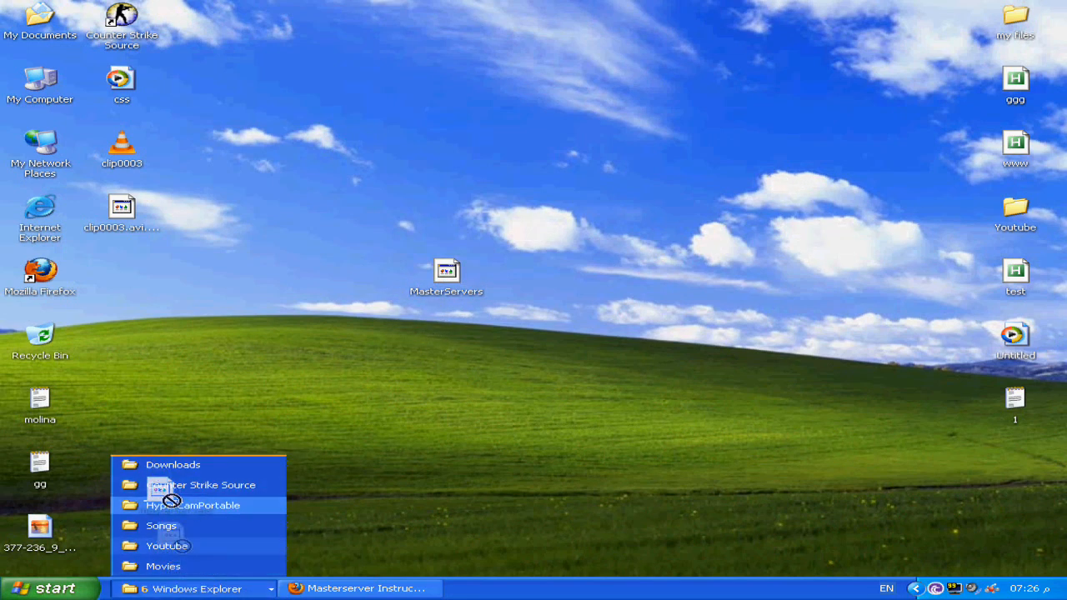
pyautogui.rightClick(447, 270)
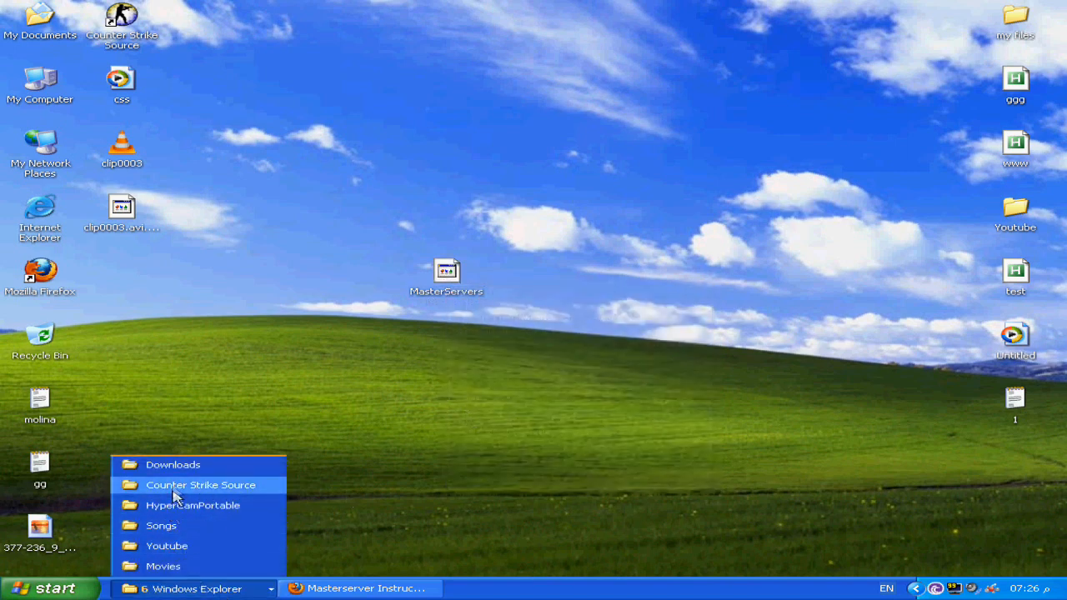
pyautogui.click(200, 484)
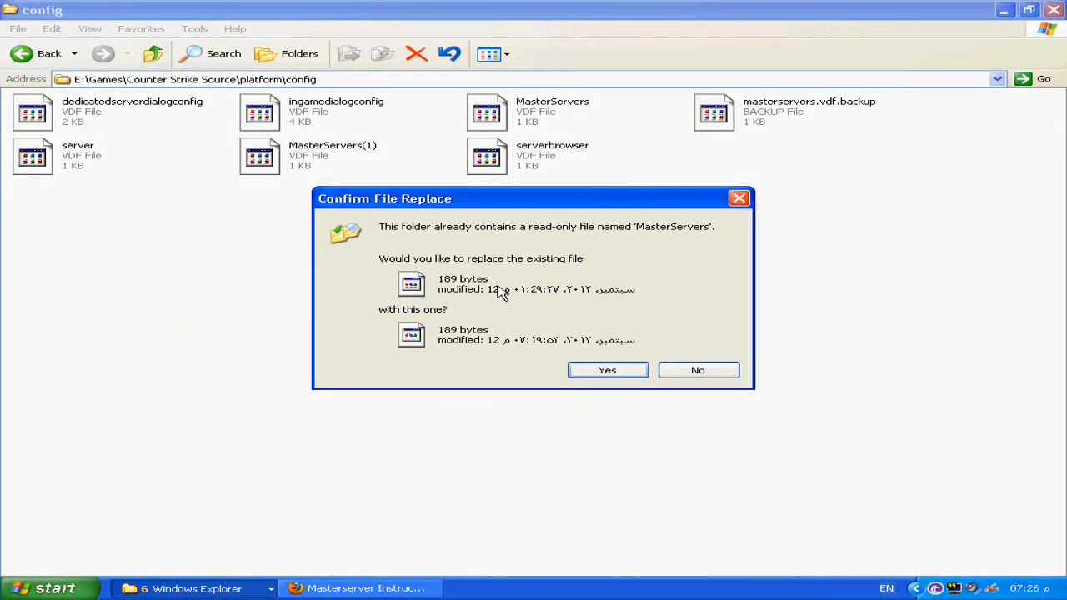
pyautogui.moveTo(475, 323)
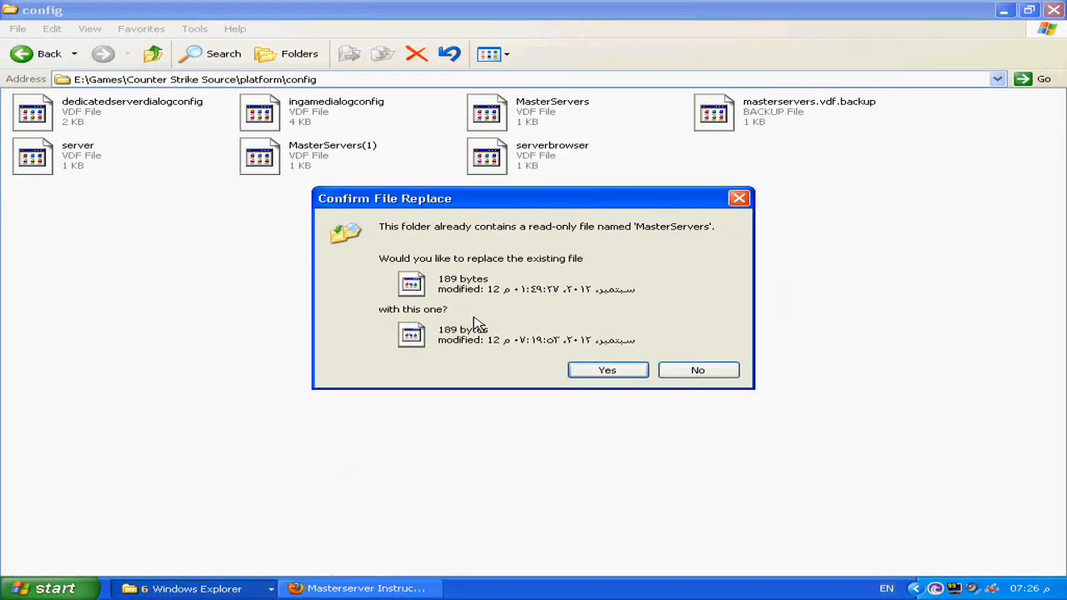